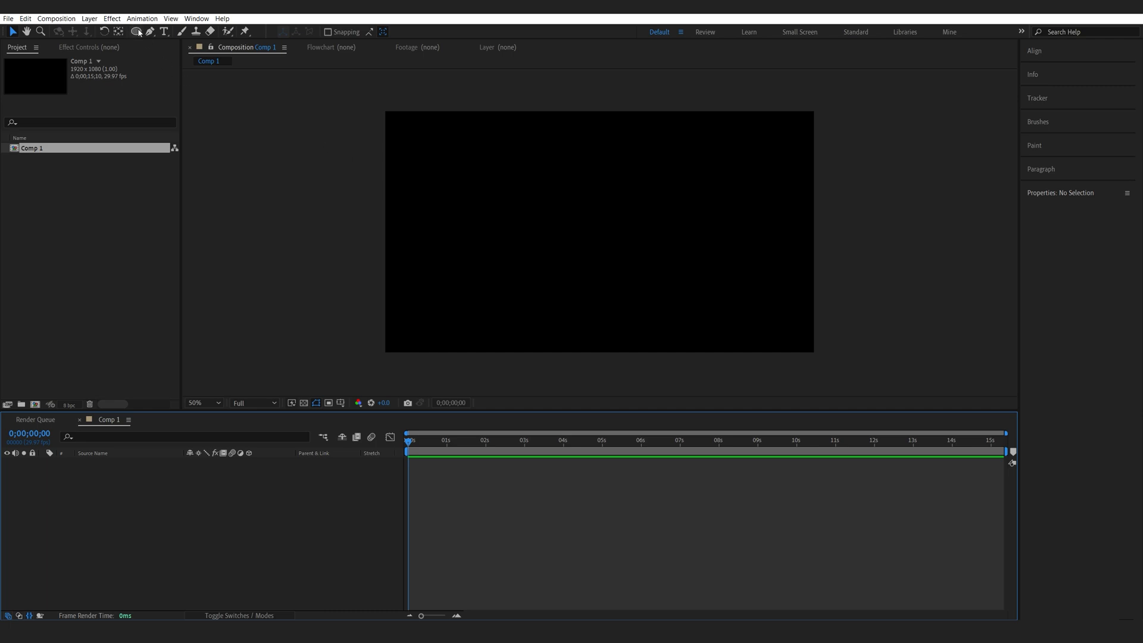
Step: Draw a purple circle with the Ellipse tool at the centre of Comp 1
left_click(136, 31)
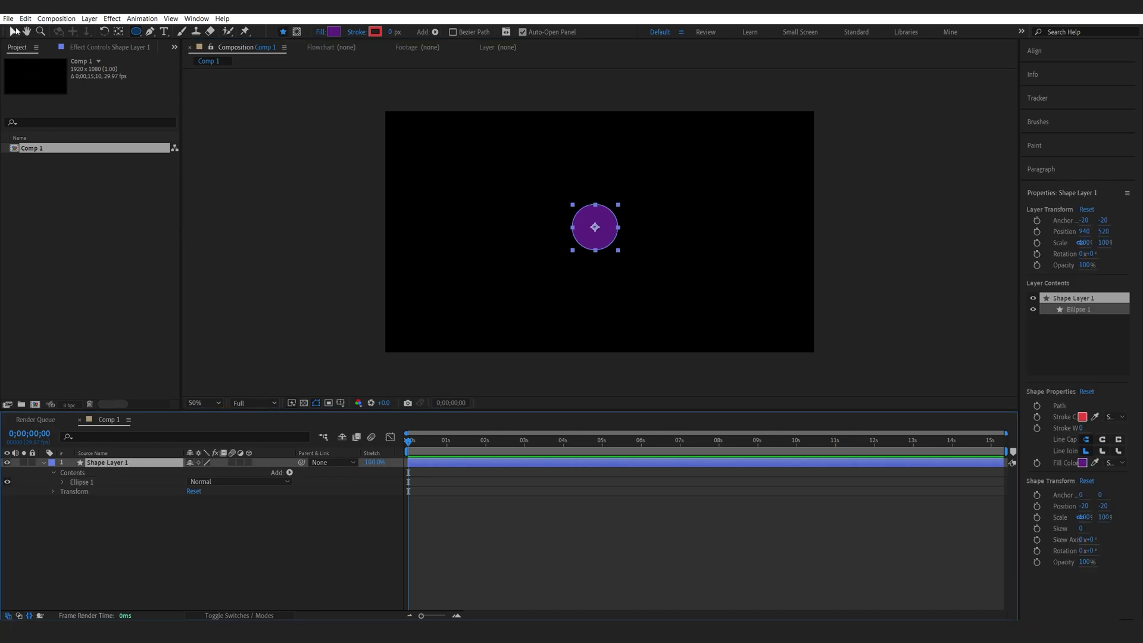
left_click(1035, 50)
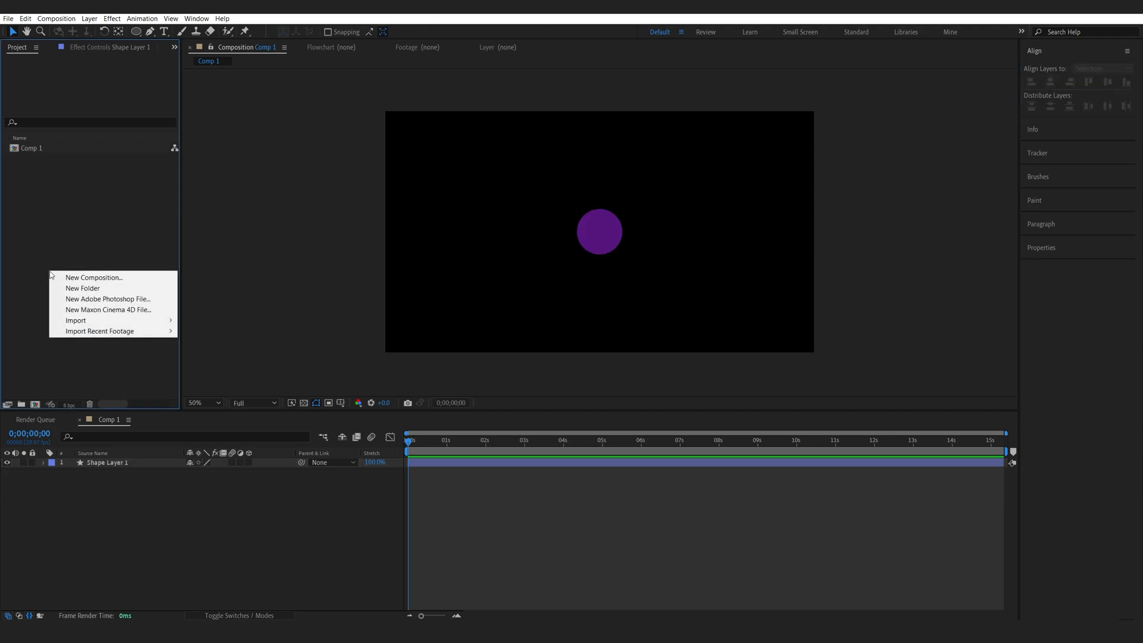
Step: Create the 1280×720 compositions Image 1, Image 2 and Image 3 from the Project panel
left_click(93, 277)
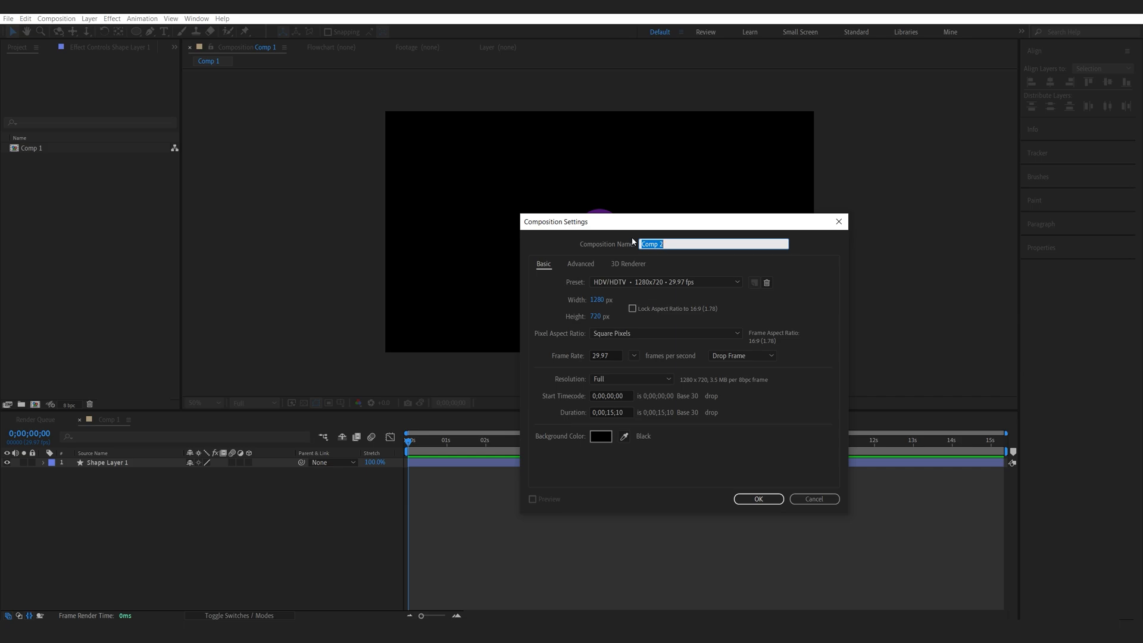
type("Imag")
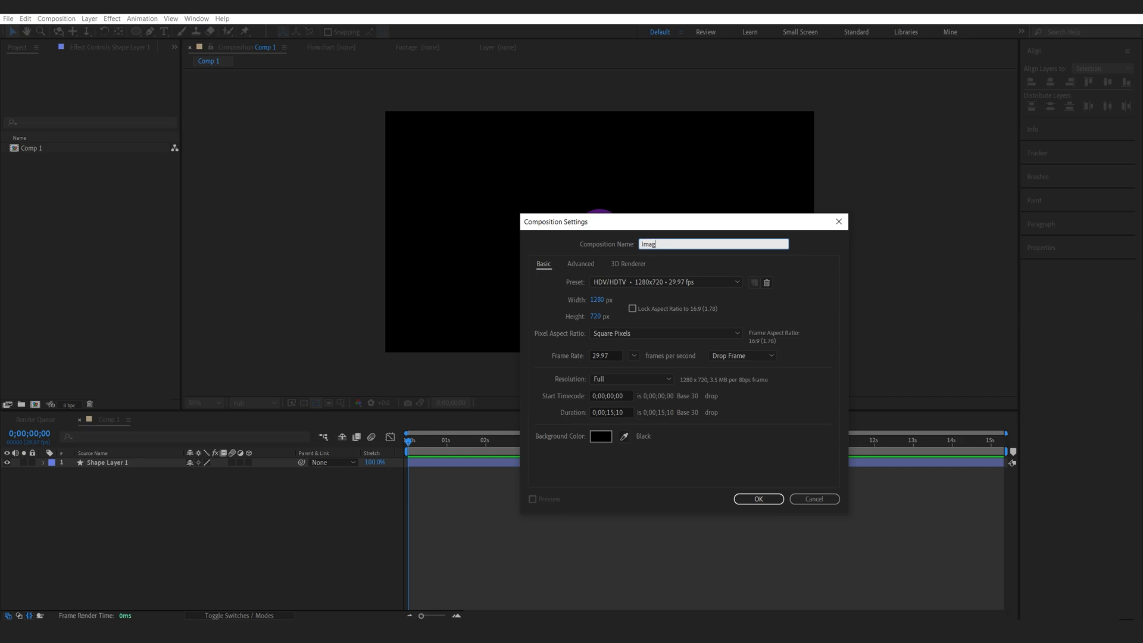
left_click(758, 499)
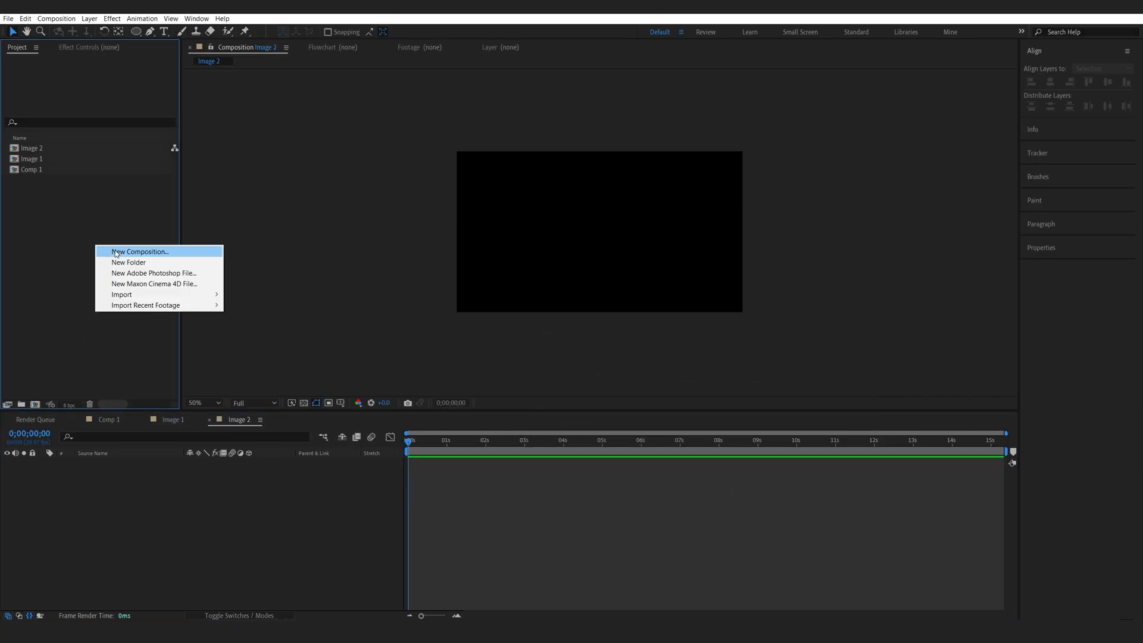
left_click(141, 251)
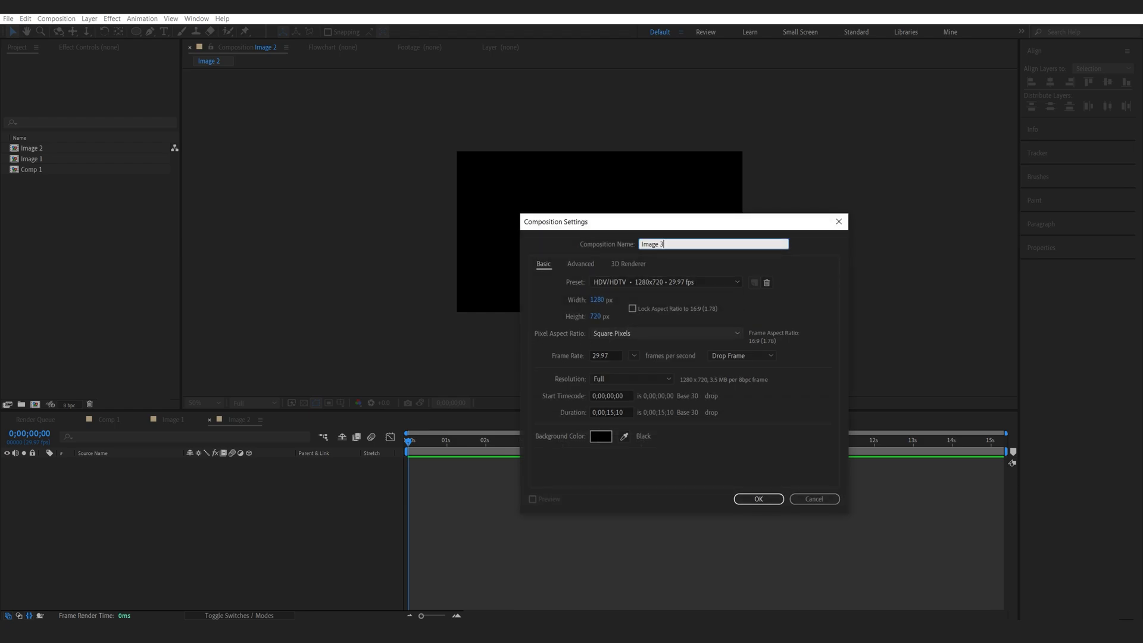
left_click(758, 499)
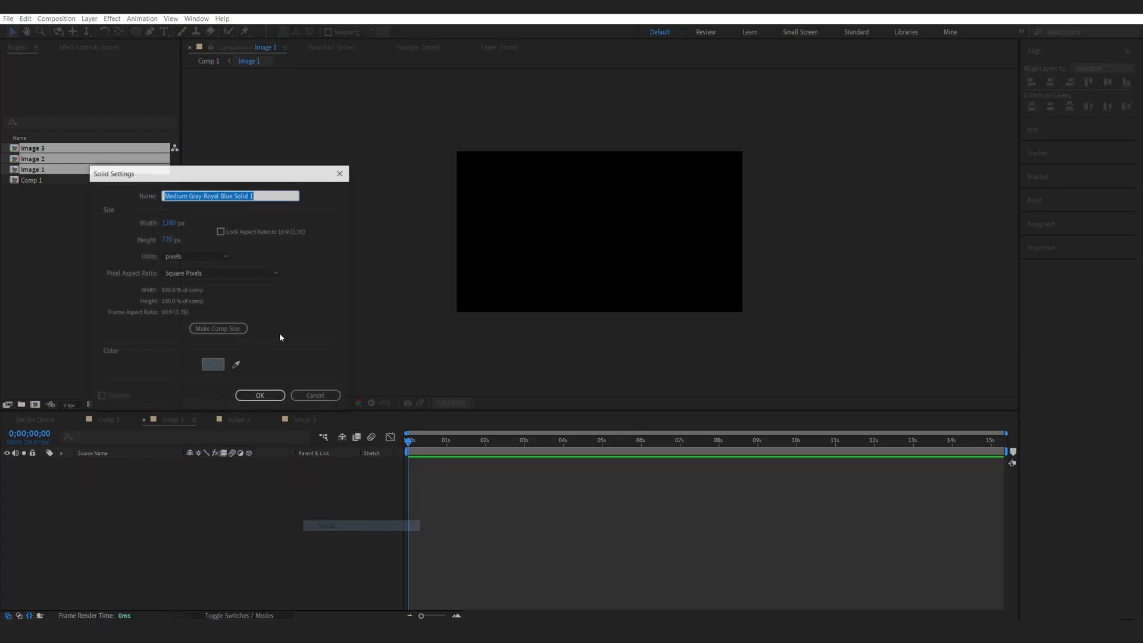
Step: Add a grey solid to Image 1 and move on to the Image 2 composition
left_click(259, 395)
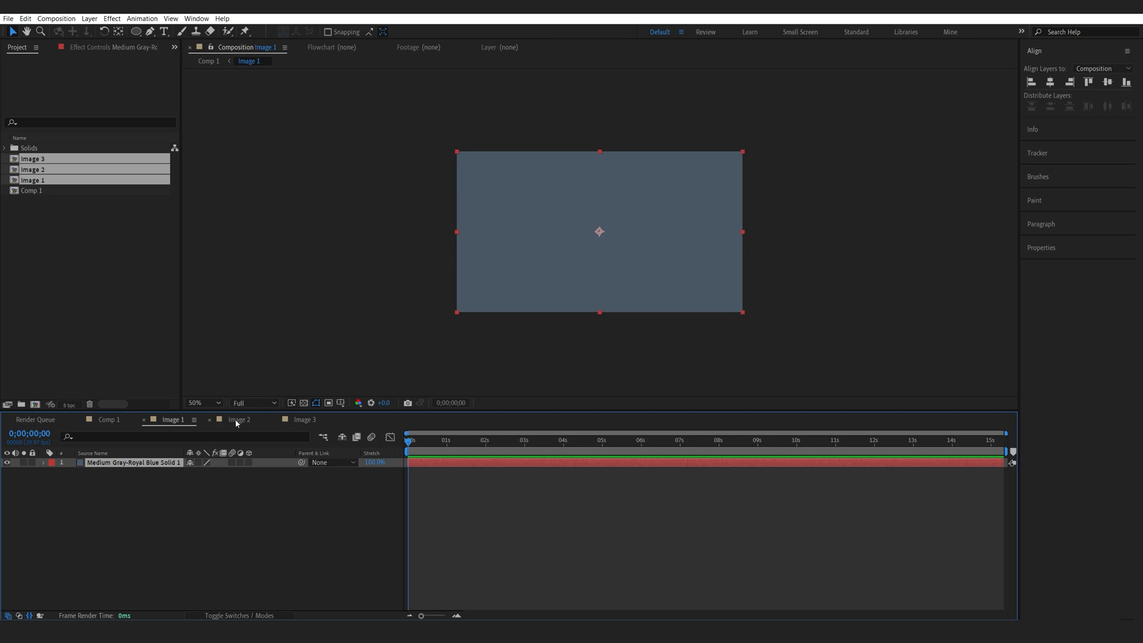
left_click(304, 419)
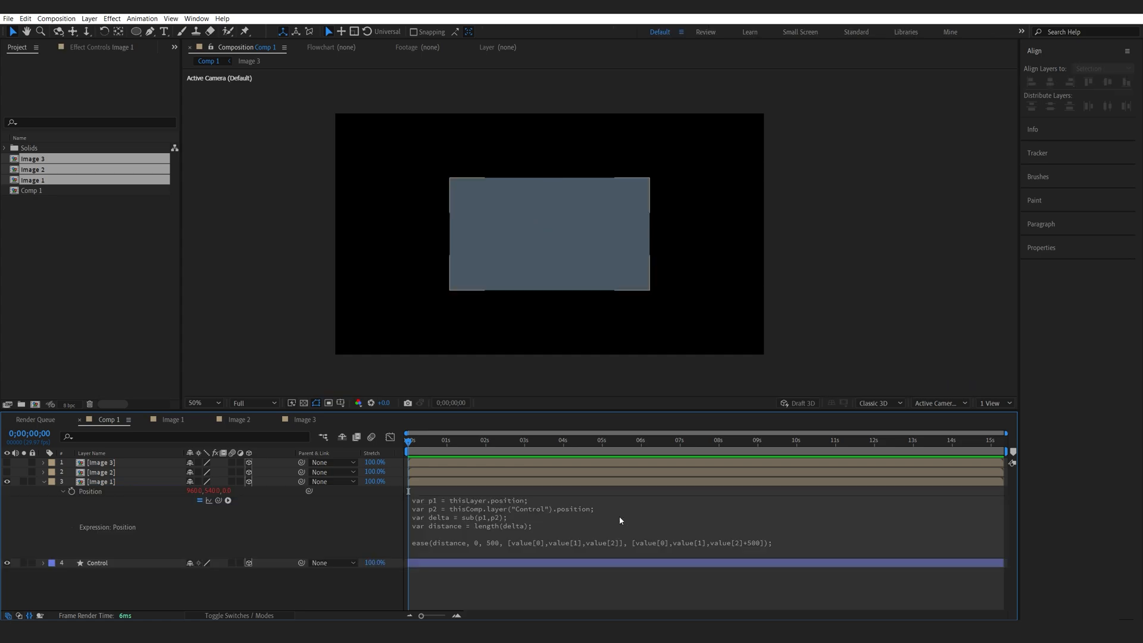
left_click(591, 525)
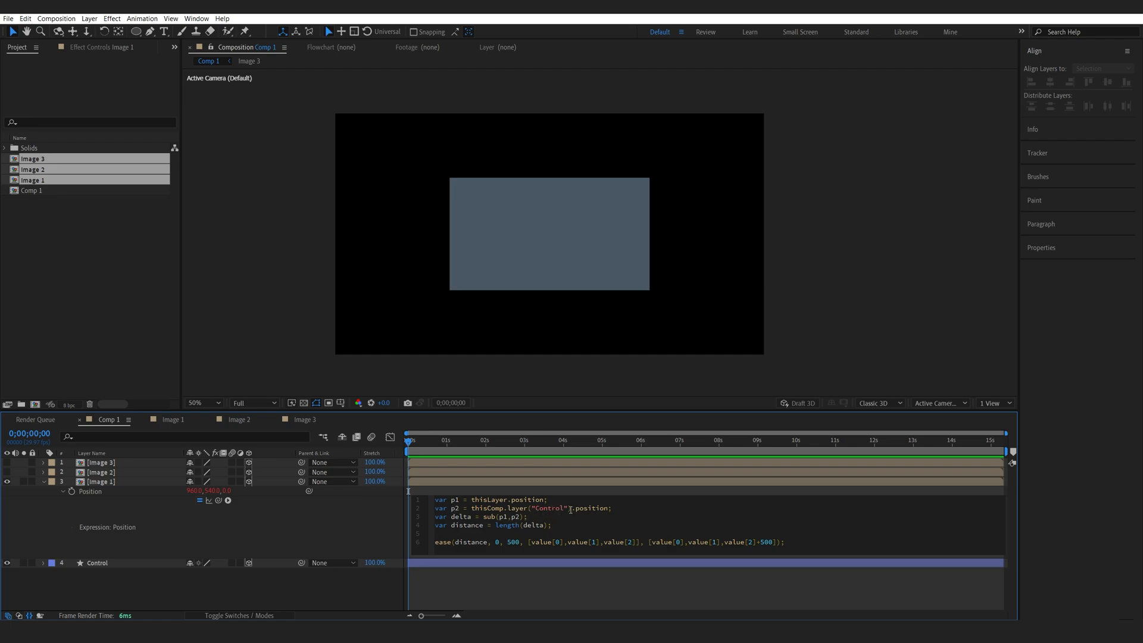
left_click(95, 562)
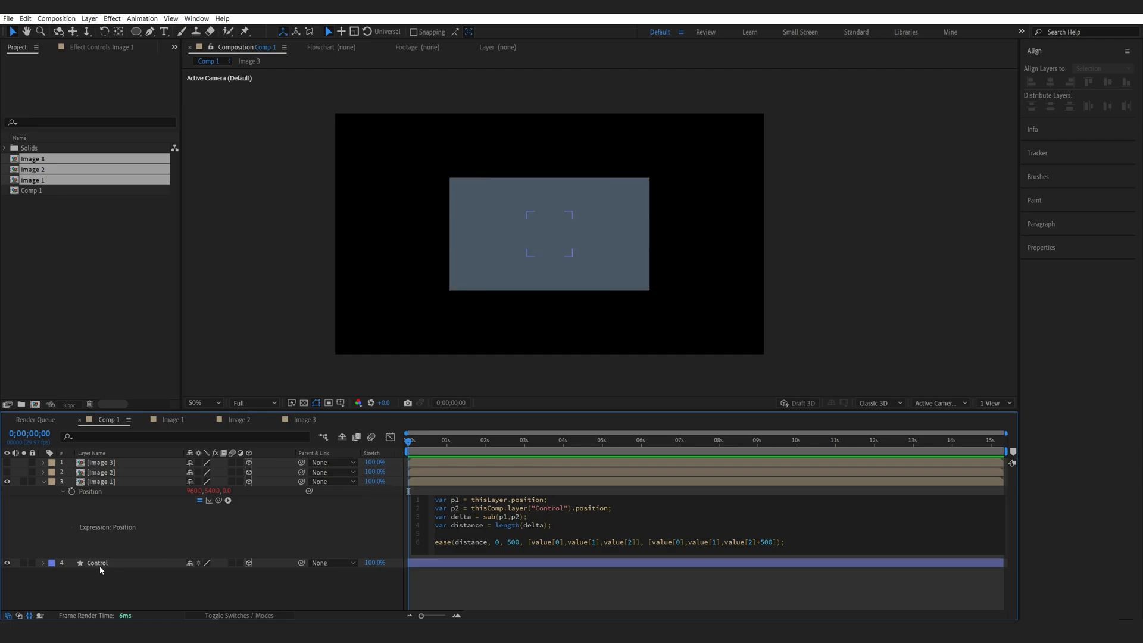
double_click(548, 509)
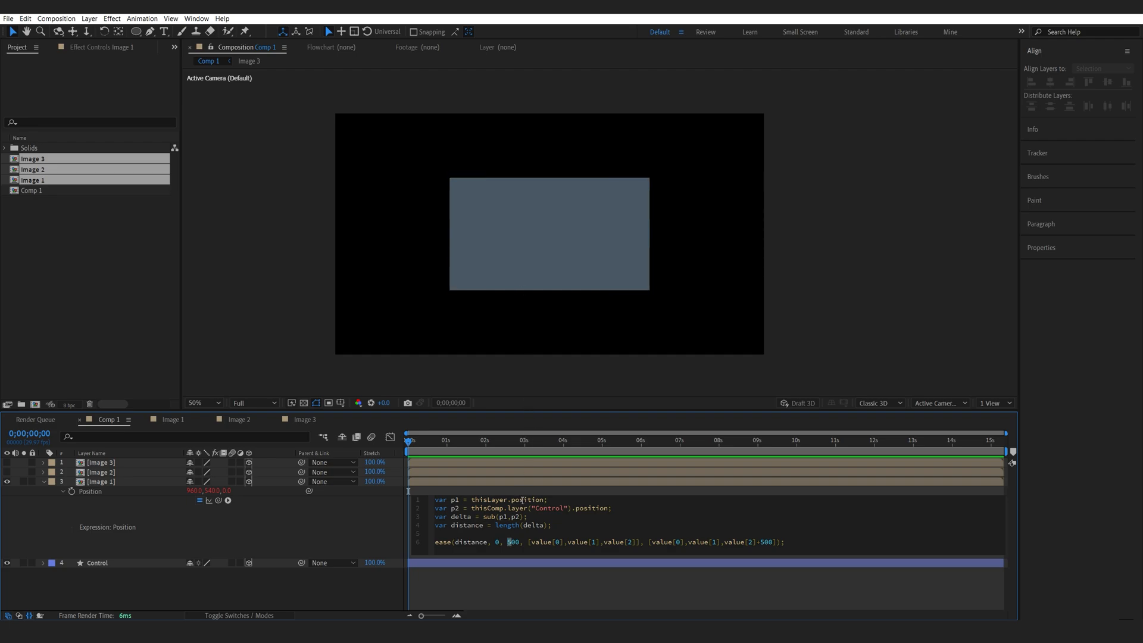
left_click(100, 481)
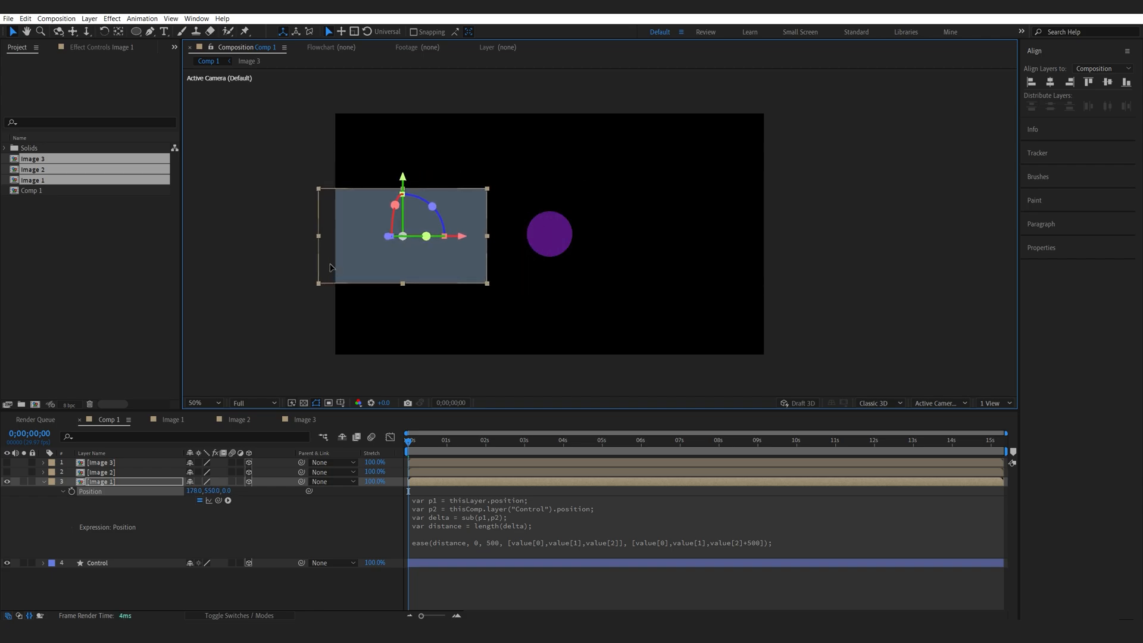
Step: Drag Image 1 over and past the Control circle to check it pushes forward near it
left_click_drag(402, 234, 551, 233)
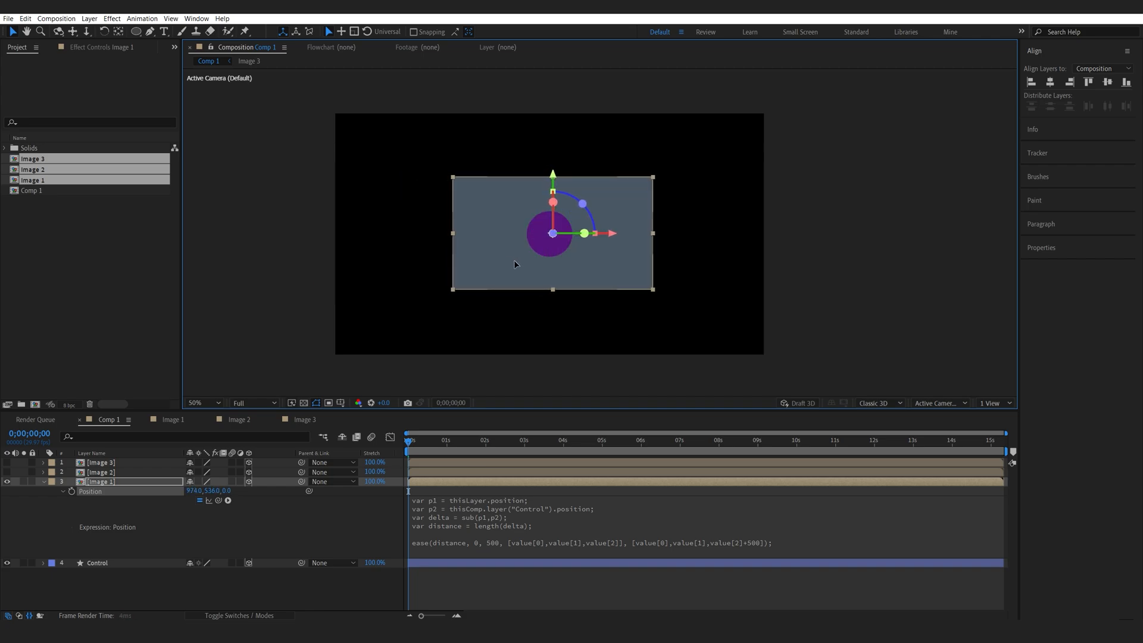
left_click_drag(553, 234, 683, 233)
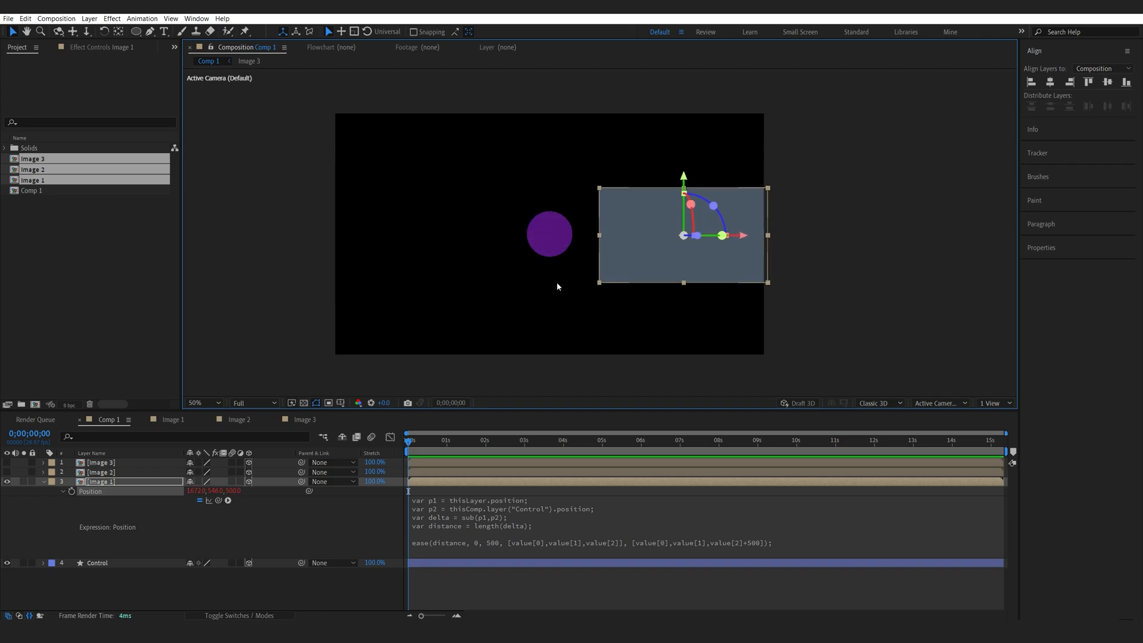
mouse_move(776, 545)
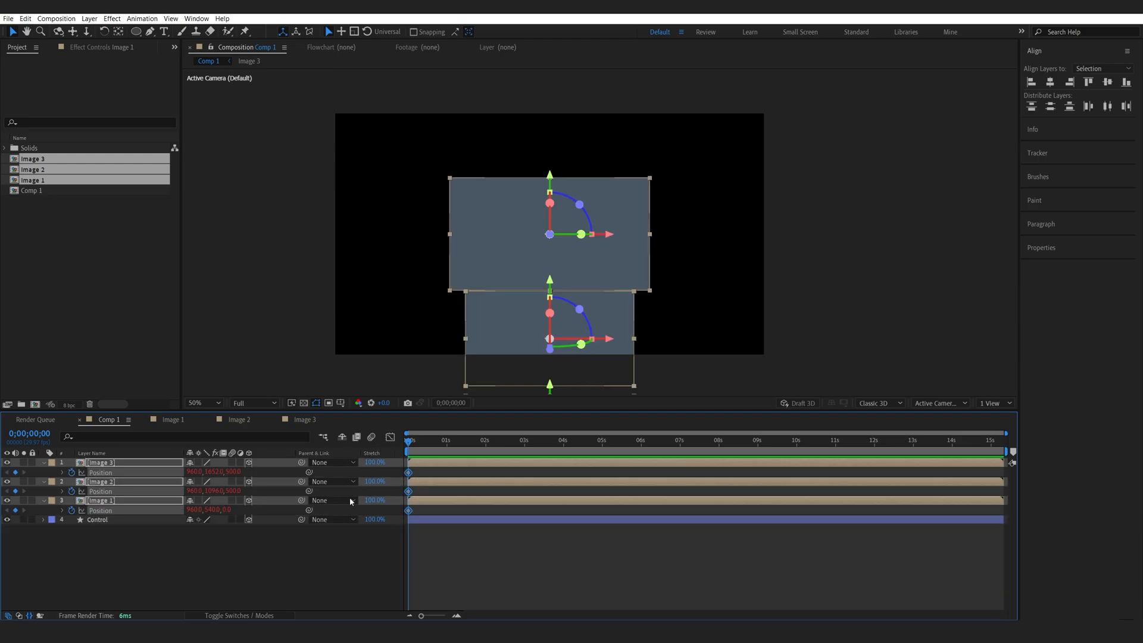
Step: Move the playhead to about 2 seconds for the second position keyframes
left_click(561, 439)
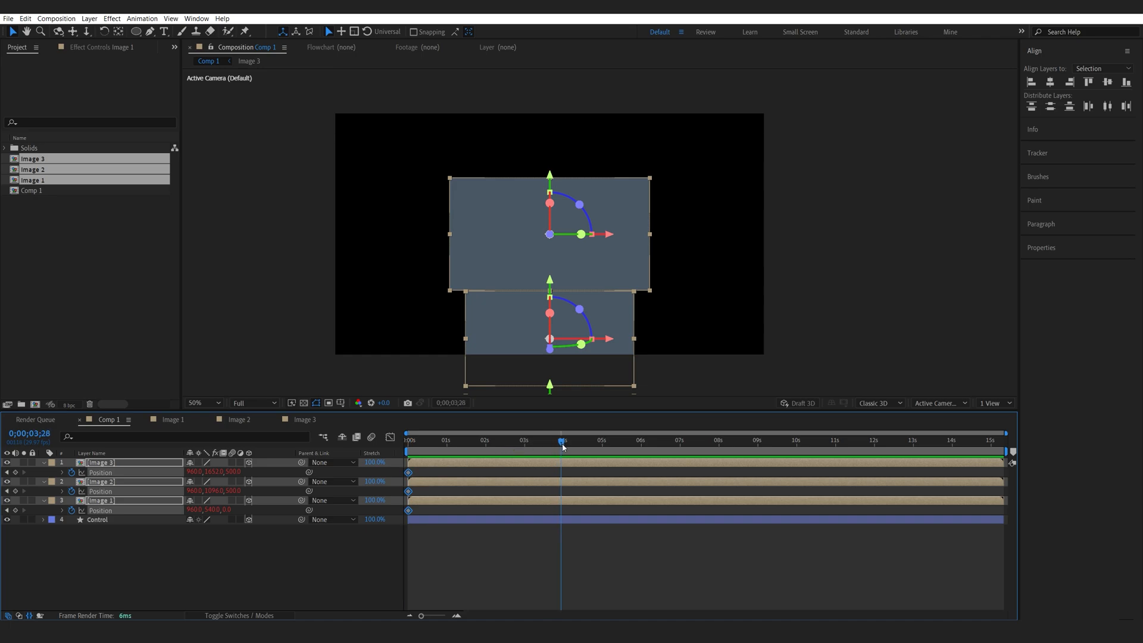
left_click(564, 439)
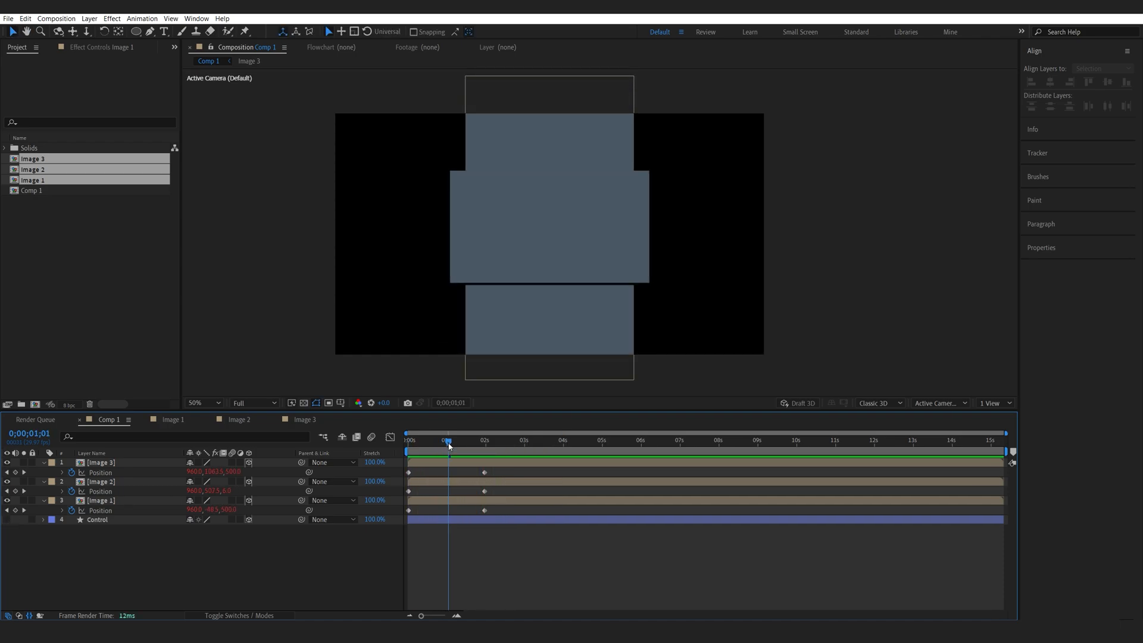
mouse_move(131, 518)
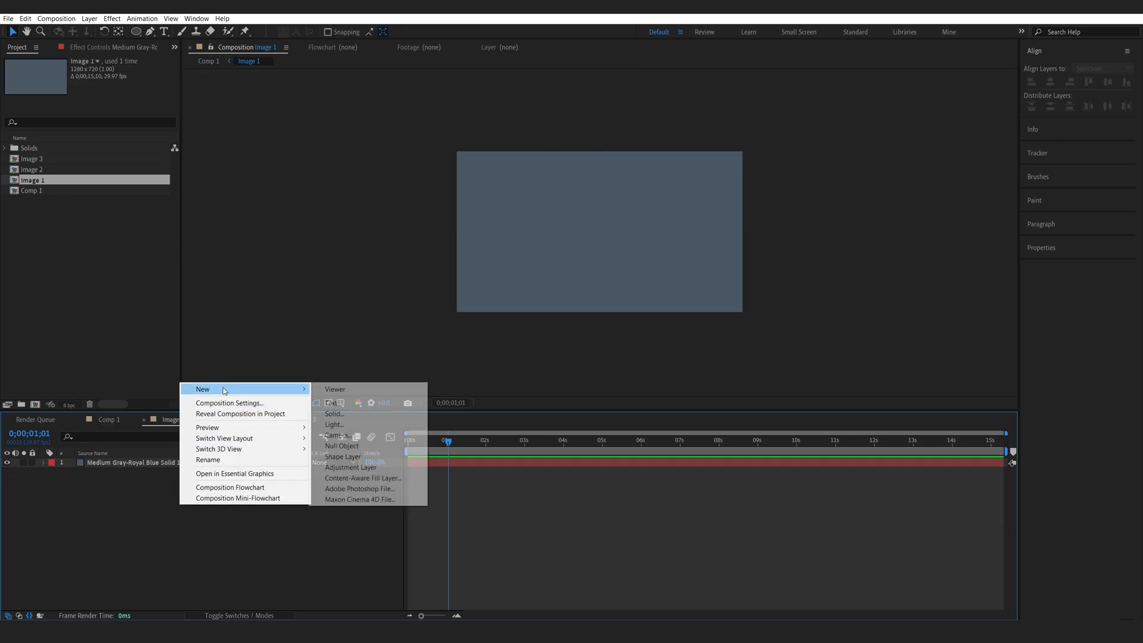
Step: Add a white BG solid and a camera to Comp 1 via New layer
left_click(332, 402)
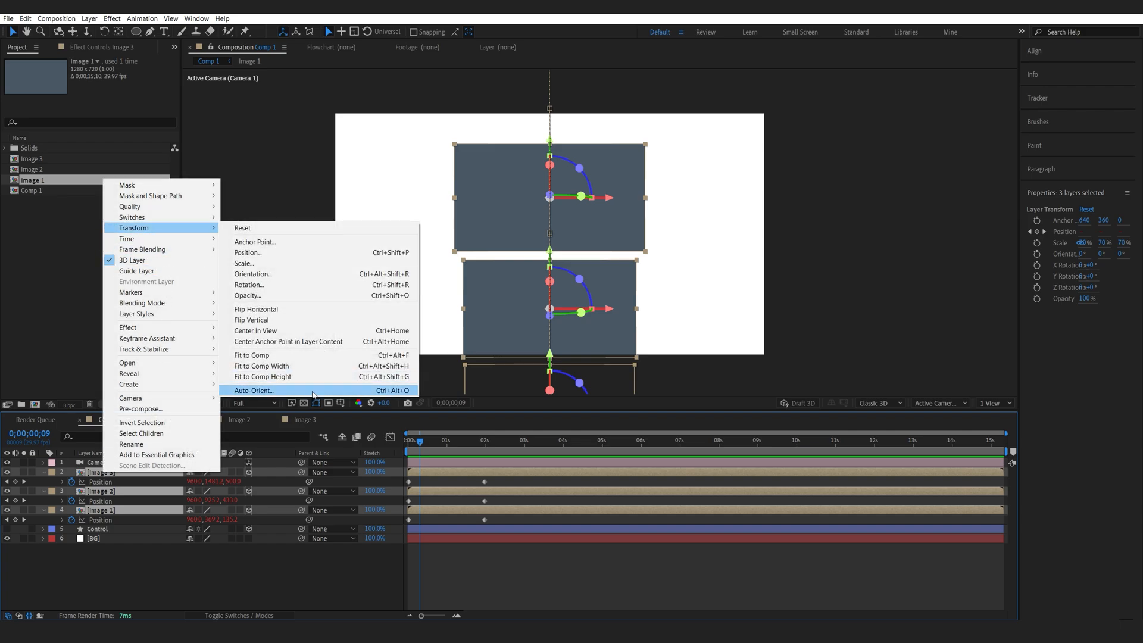
Step: Set the three Image layers to Auto-Orient Towards Camera
left_click(253, 391)
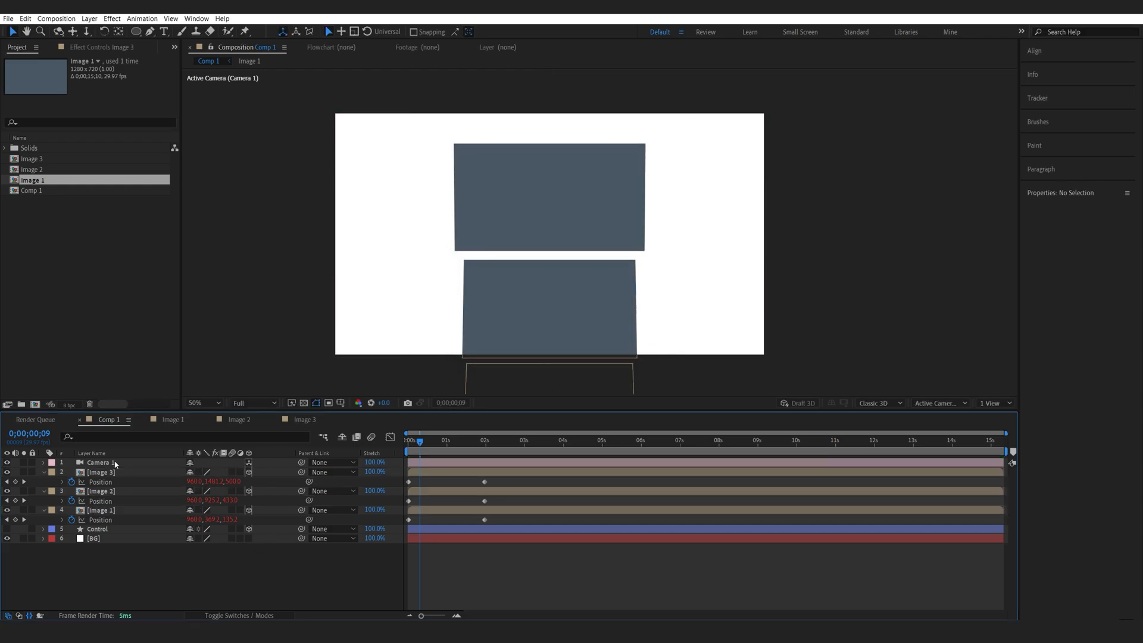
left_click(100, 462)
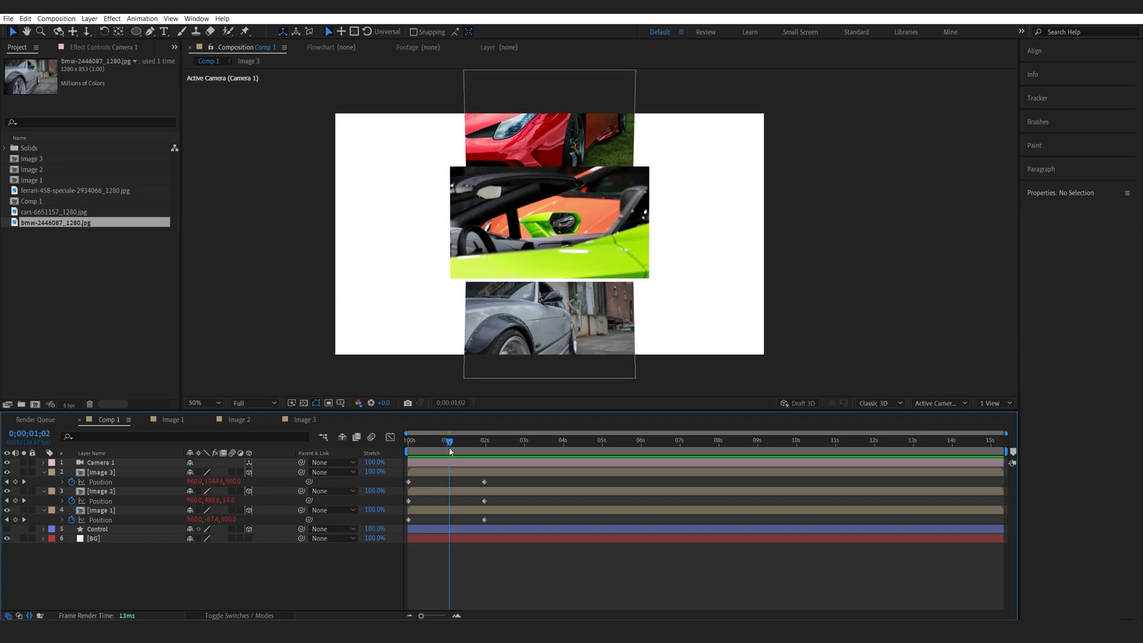
Step: Add a Parallel light with Casts Shadows on and adjusted Shadow Darkness
right_click(449, 467)
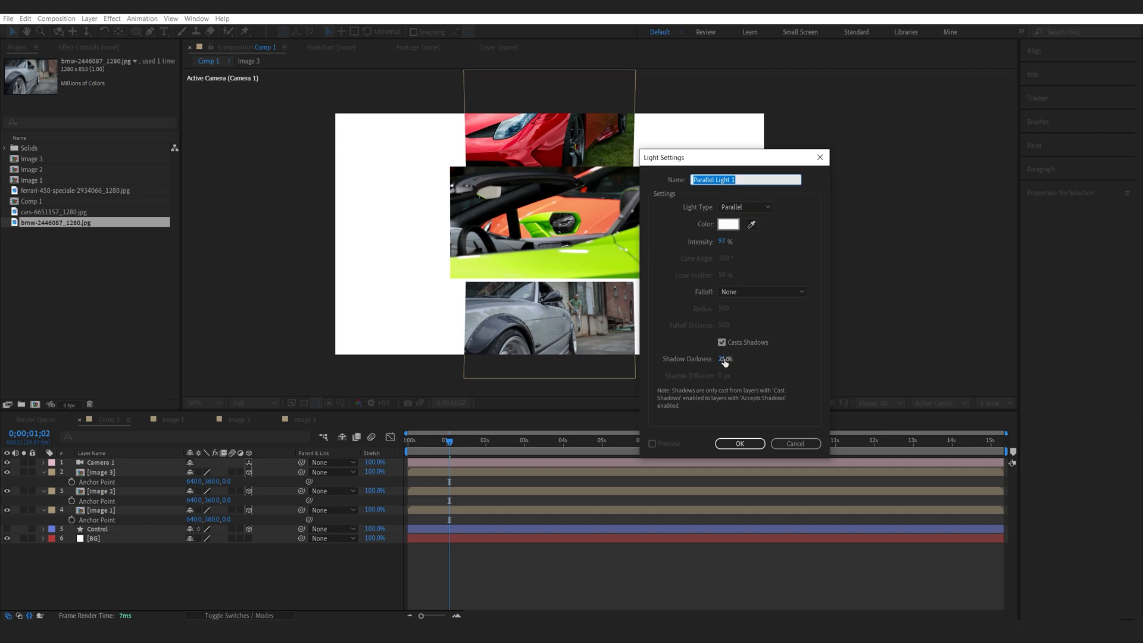
left_click(732, 358)
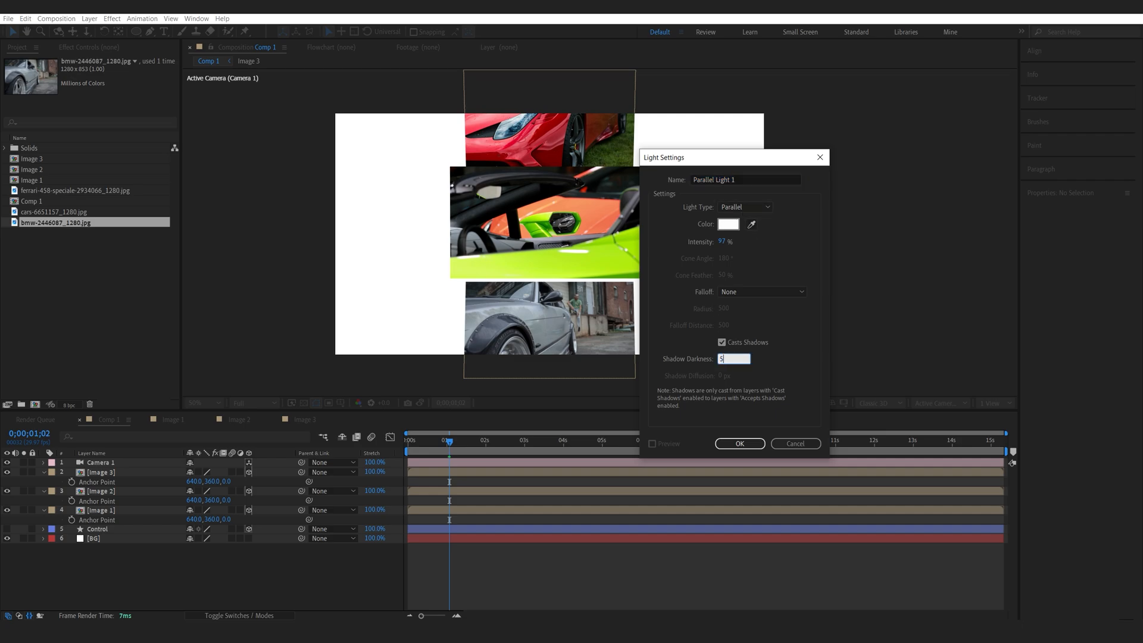
left_click(739, 443)
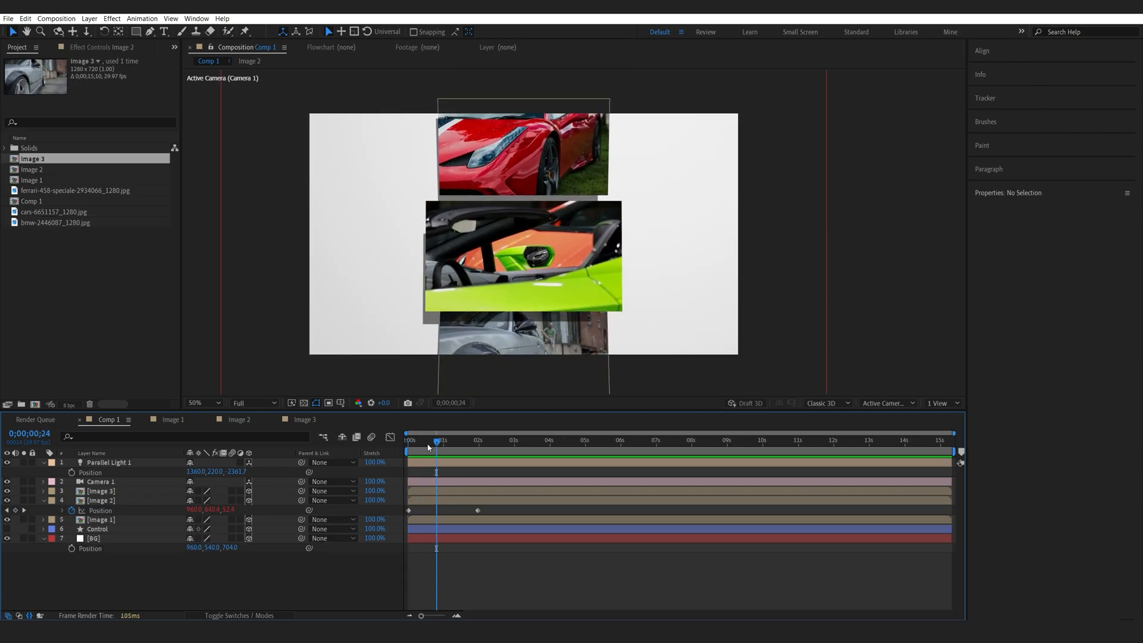
Step: Scrub back to mid-scroll and select Image 2 to check its shadow on the backdrop
left_click_drag(436, 444, 422, 444)
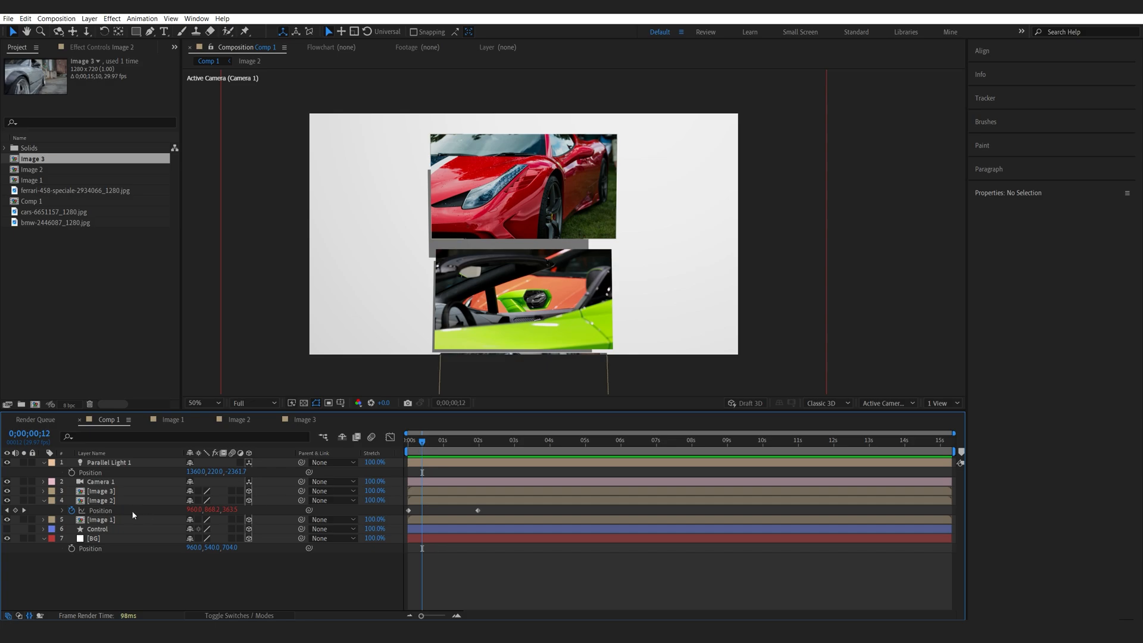
left_click(100, 501)
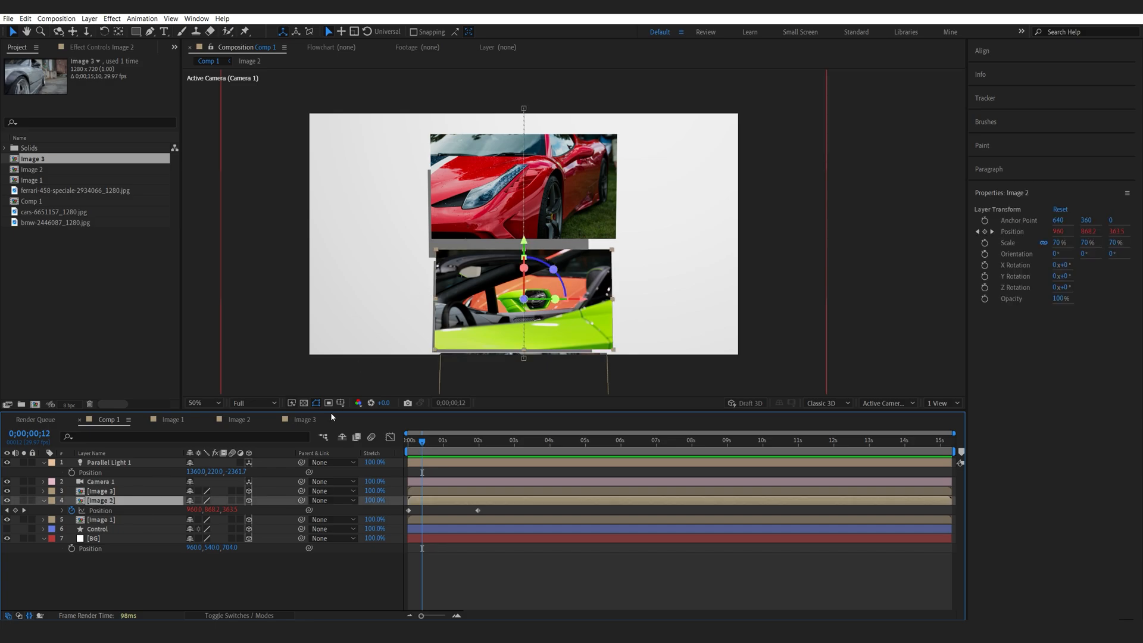